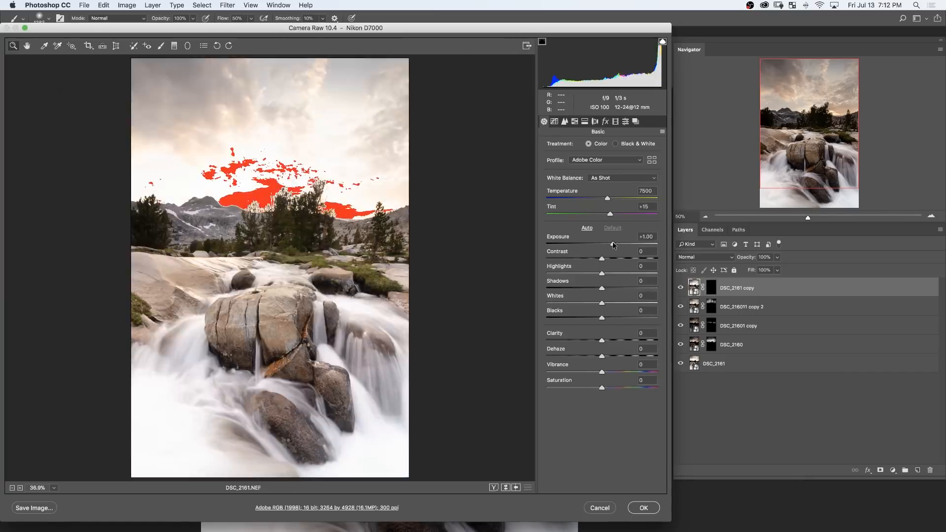
Step: Preview the Dark 02 luminosity mask
{"action": "left_click", "coordinate": [643, 508]}
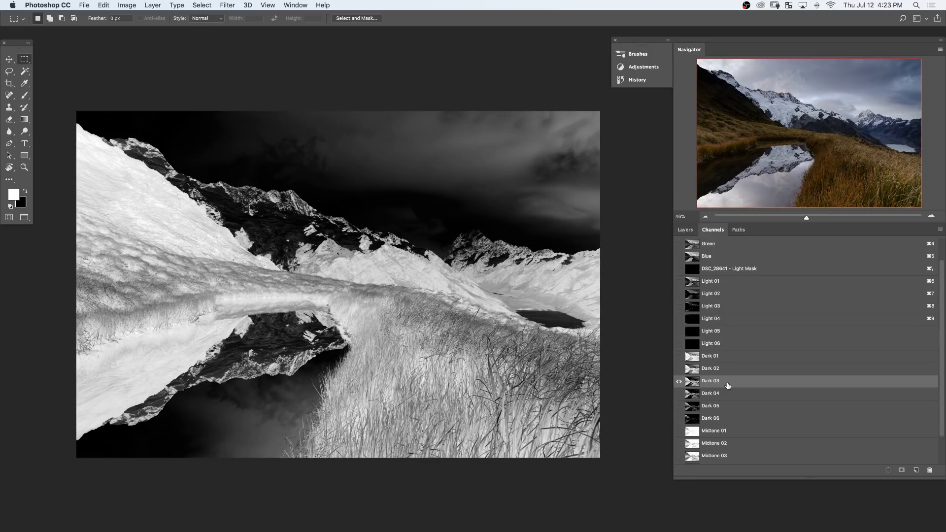
{"action": "left_click", "coordinate": [710, 369]}
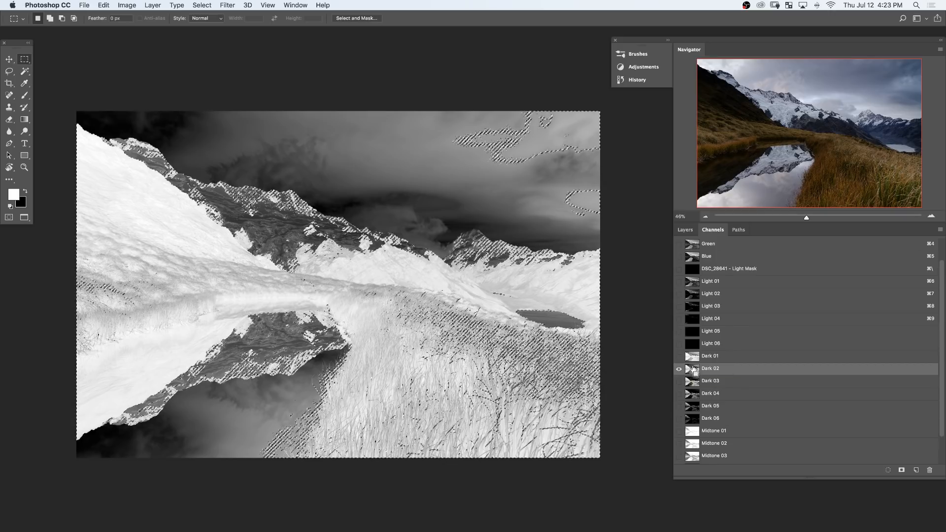
{"action": "left_click", "coordinate": [685, 229]}
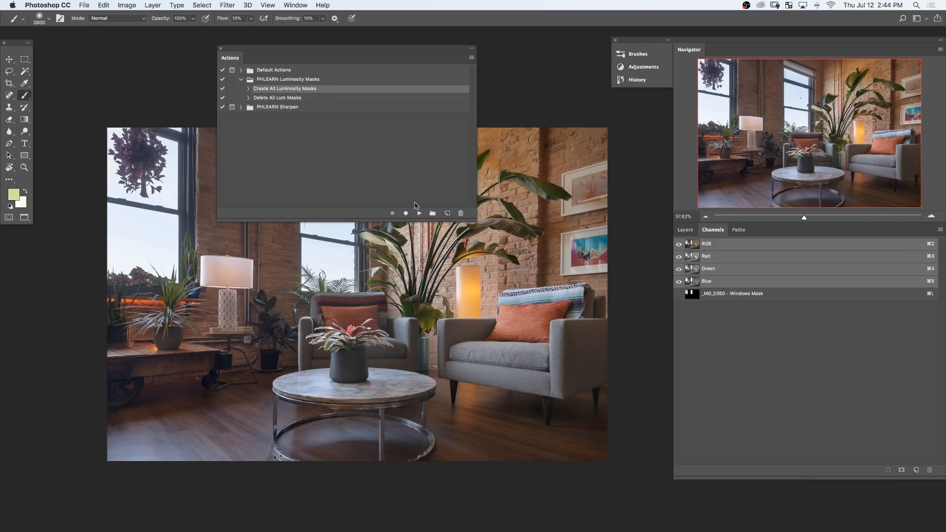
{"action": "left_click", "coordinate": [418, 213]}
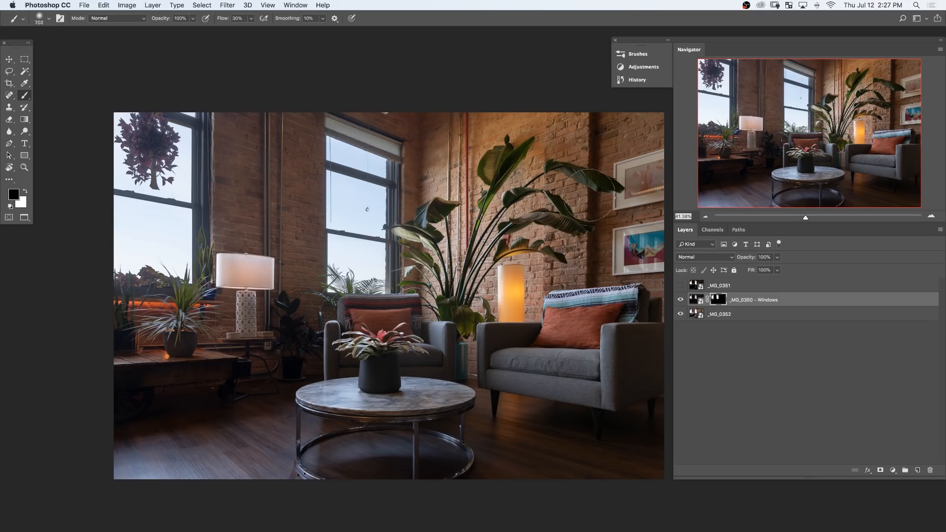
{"action": "left_click", "coordinate": [682, 300]}
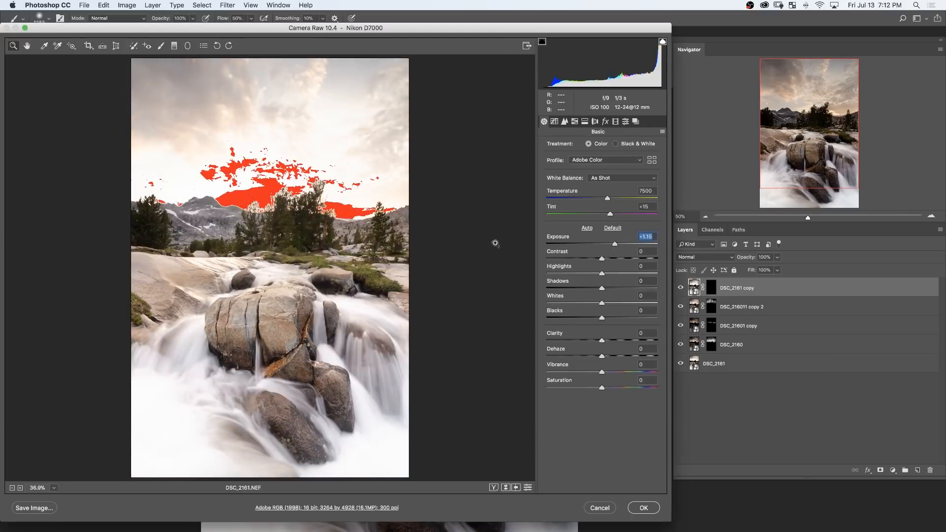
{"action": "left_click", "coordinate": [642, 507]}
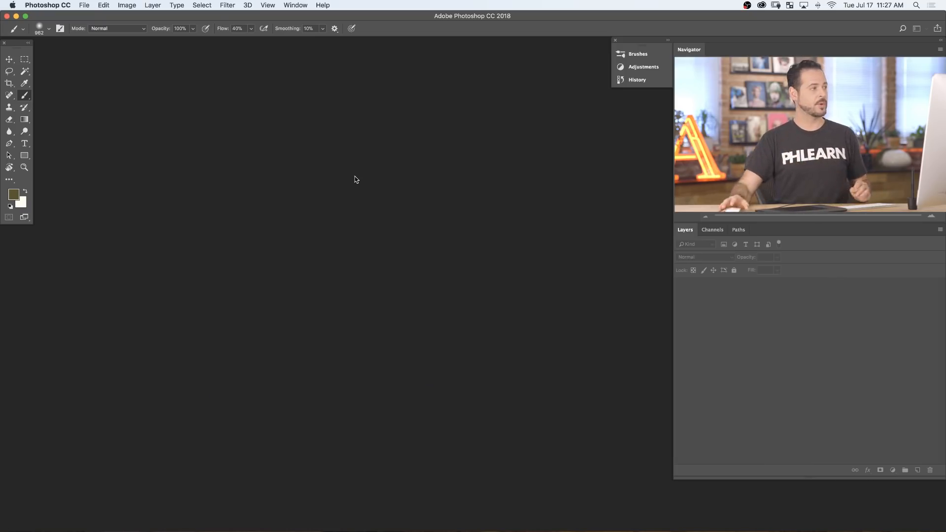
Step: Load DSC_0808.NEF and DSC_0809.NEF into Merge to HDR Pro and run the merge
{"action": "left_click", "coordinate": [84, 5]}
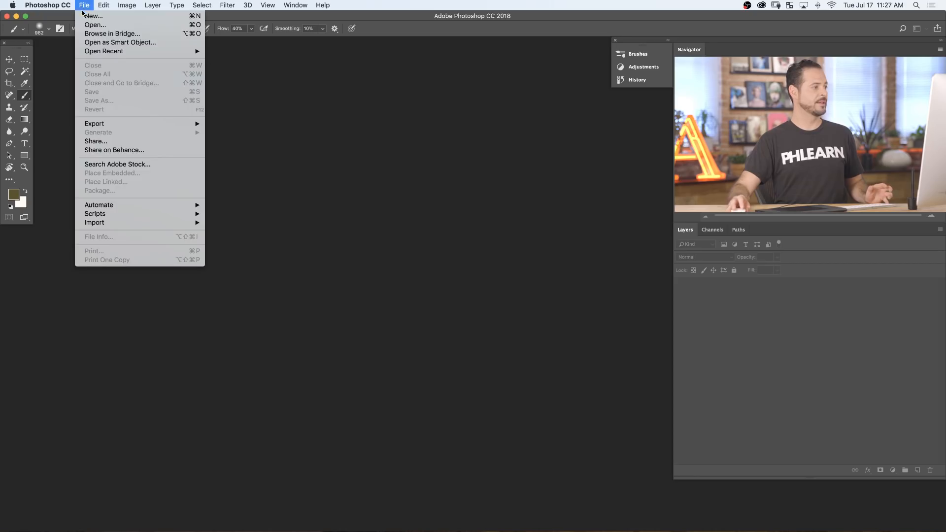
{"action": "mouse_move", "coordinate": [99, 204]}
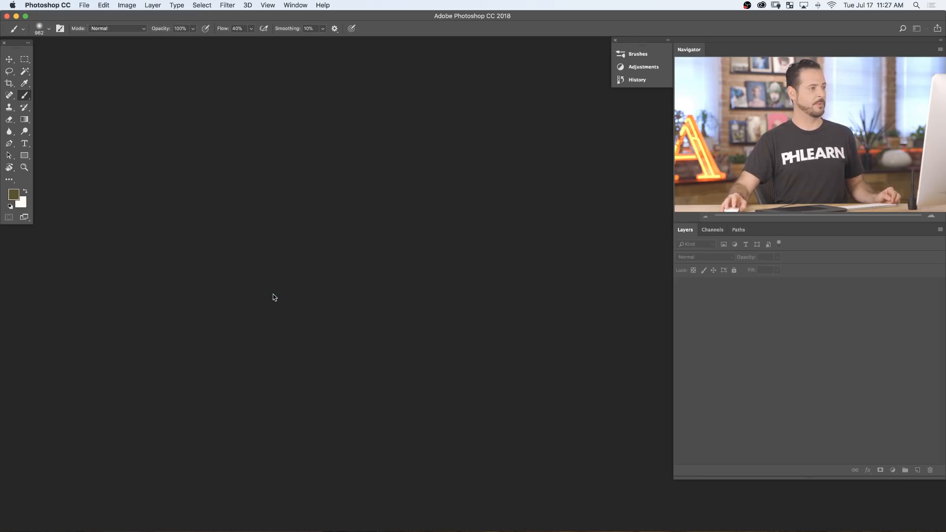
{"action": "left_click", "coordinate": [84, 5]}
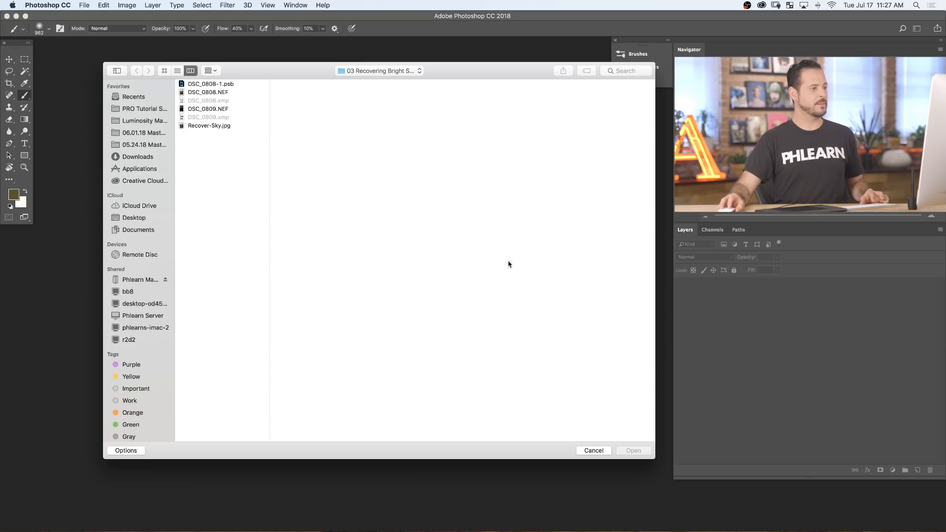
{"action": "left_click", "coordinate": [207, 91]}
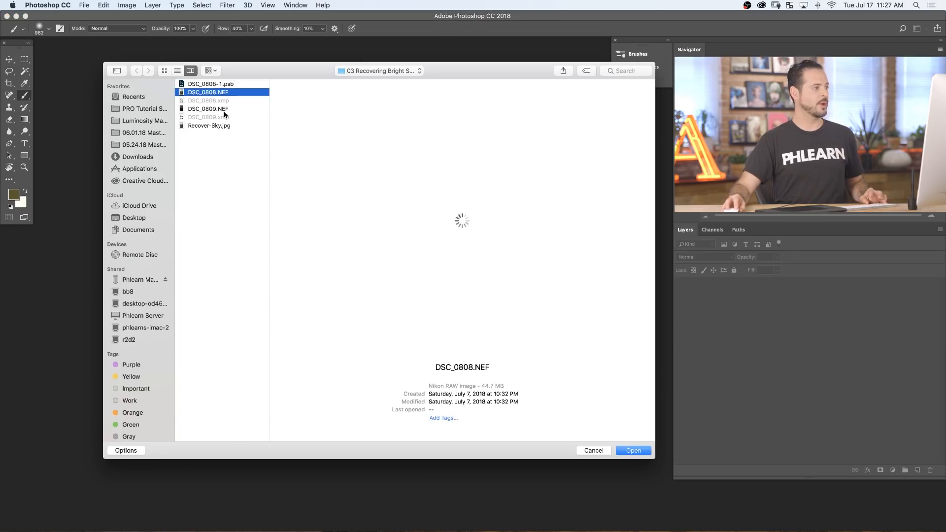
{"action": "left_click", "coordinate": [208, 109]}
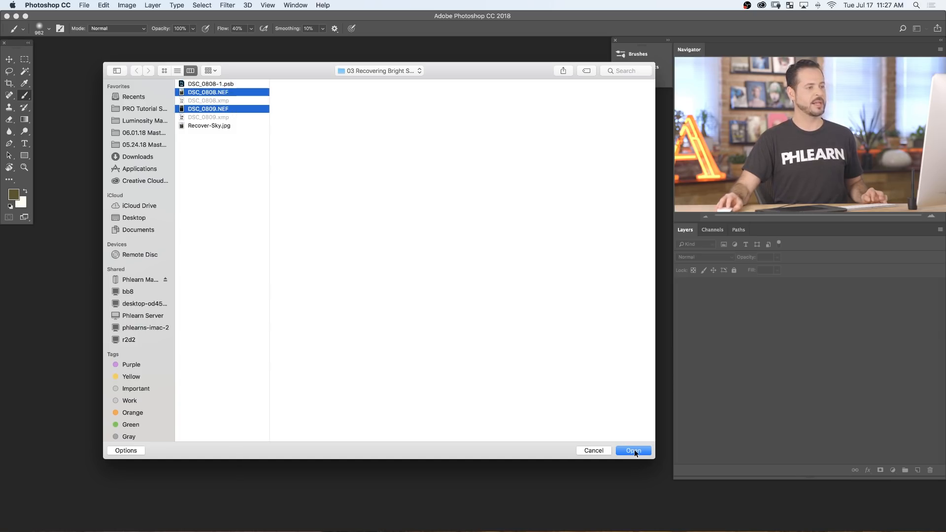
{"action": "left_click", "coordinate": [633, 451]}
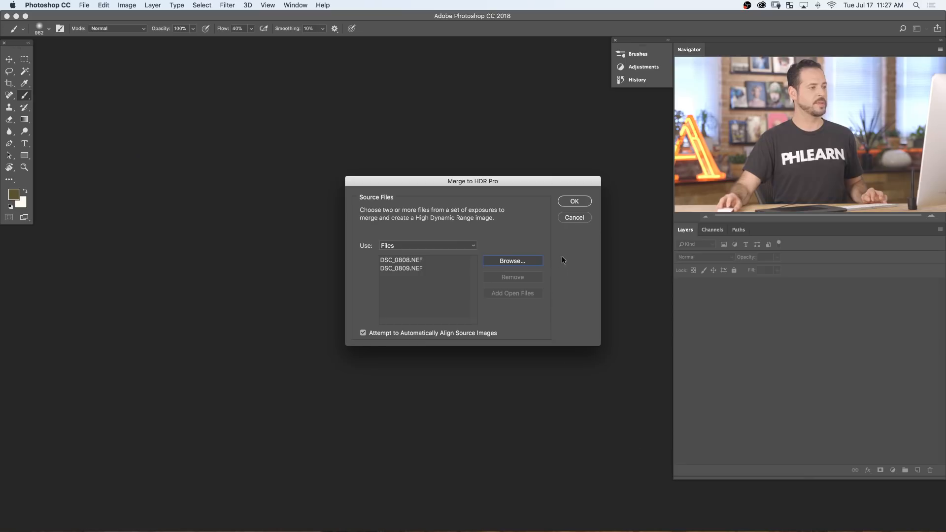
{"action": "left_click", "coordinate": [573, 201]}
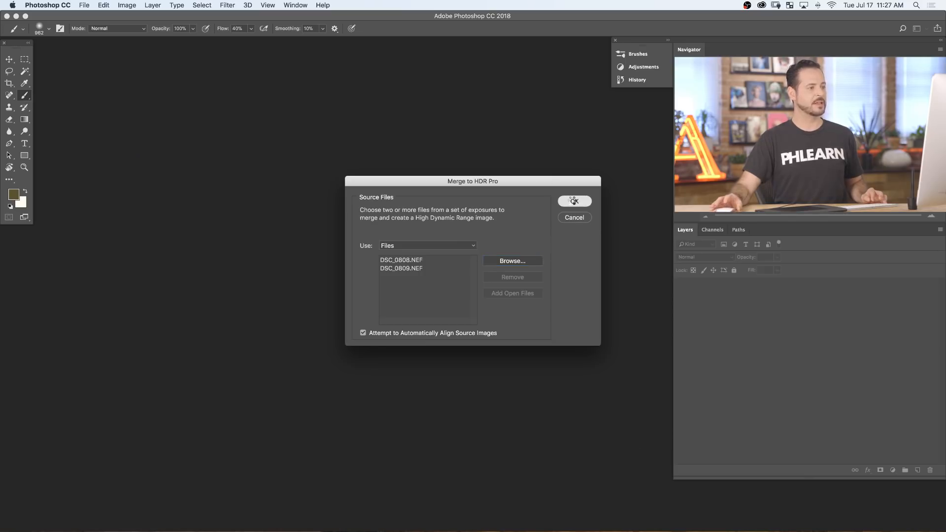
{"action": "left_click", "coordinate": [573, 201]}
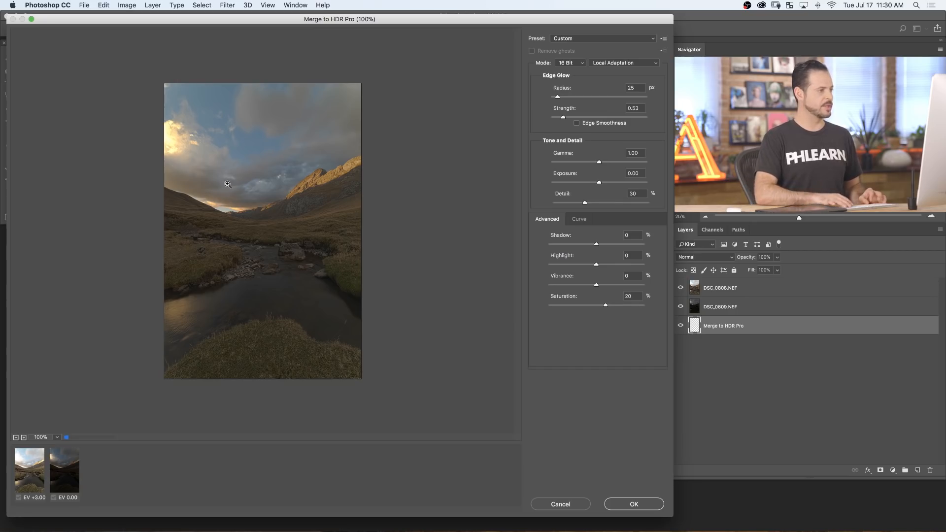
{"action": "mouse_move", "coordinate": [268, 128]}
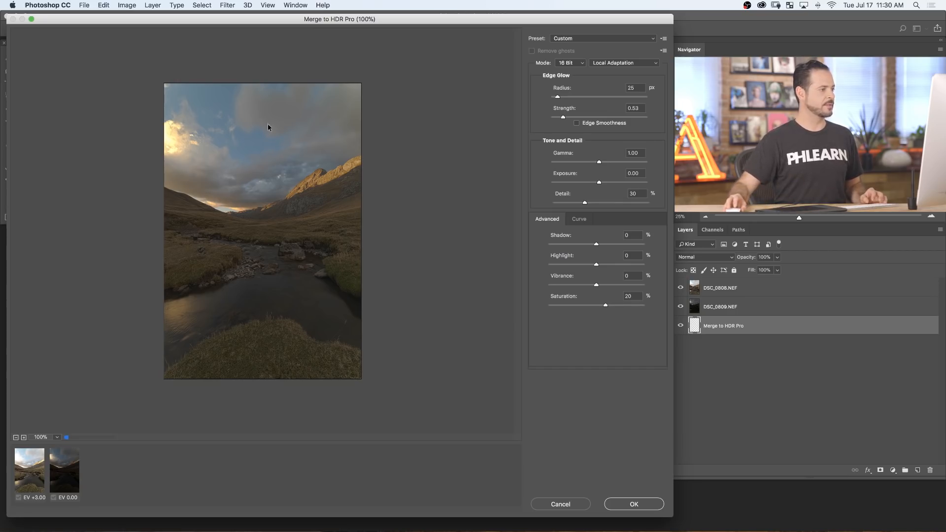
{"action": "mouse_move", "coordinate": [264, 261]}
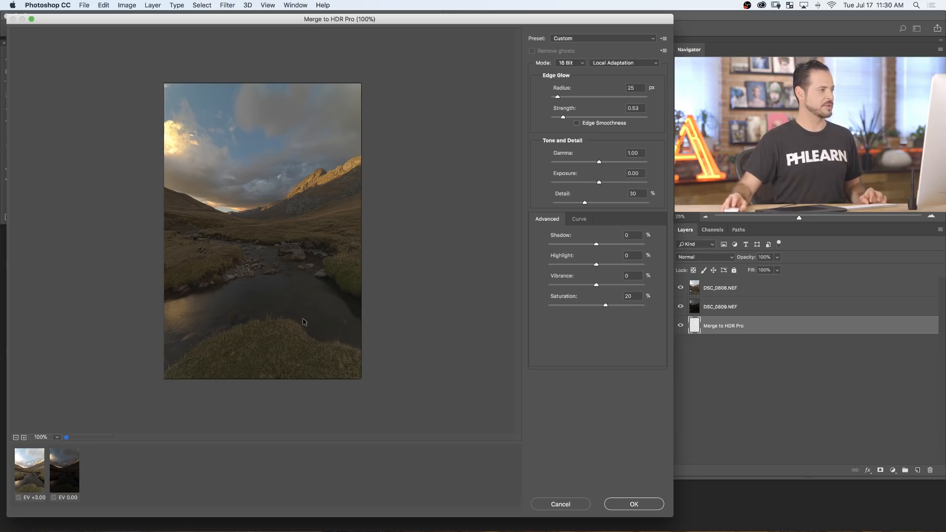
{"action": "mouse_move", "coordinate": [167, 141]}
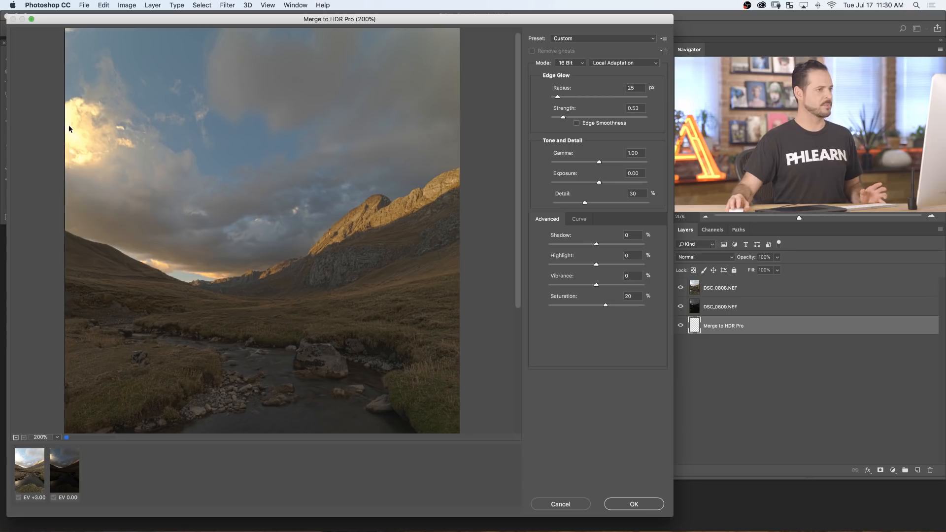
{"action": "mouse_move", "coordinate": [566, 131]}
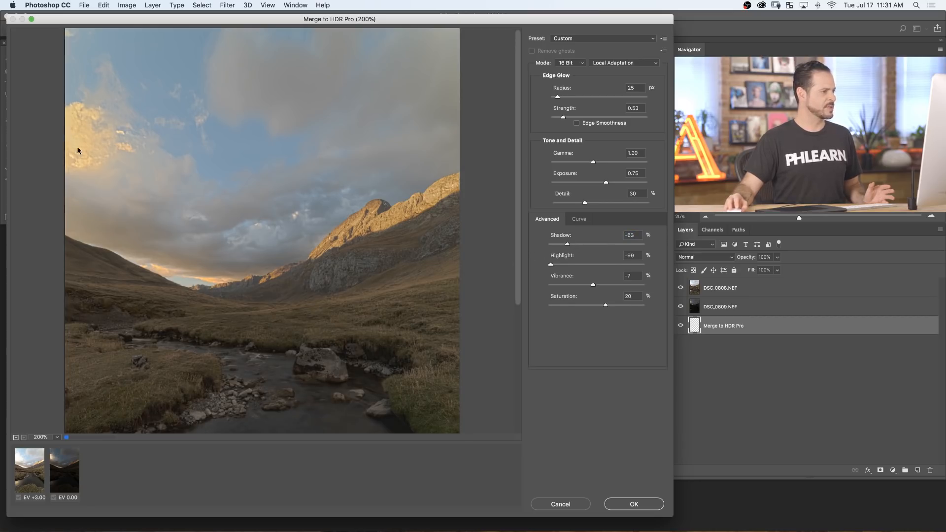
{"action": "mouse_move", "coordinate": [84, 143]}
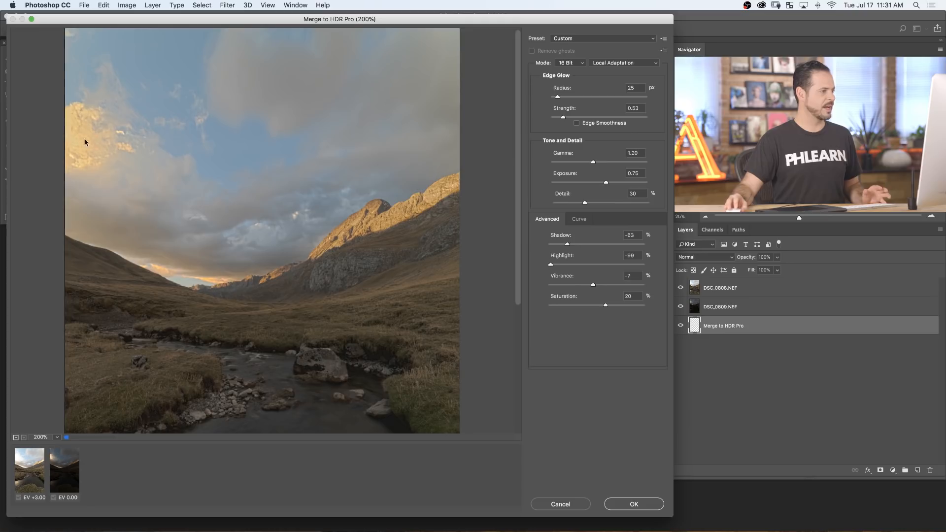
{"action": "mouse_move", "coordinate": [267, 288]}
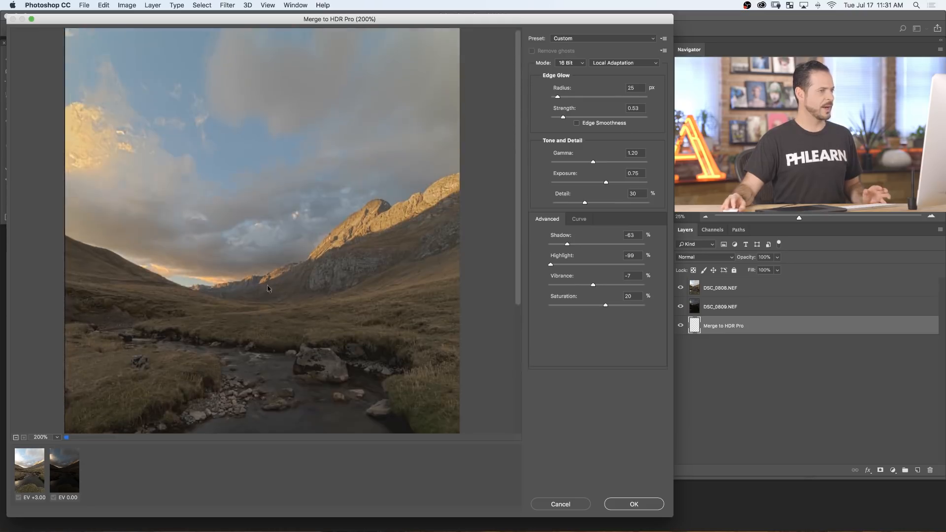
{"action": "mouse_move", "coordinate": [593, 183]}
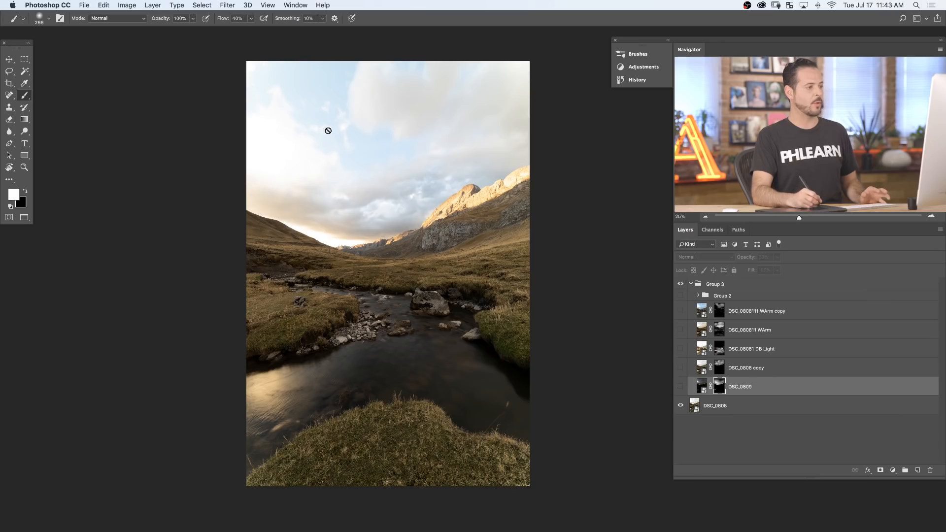
{"action": "mouse_move", "coordinate": [355, 236]}
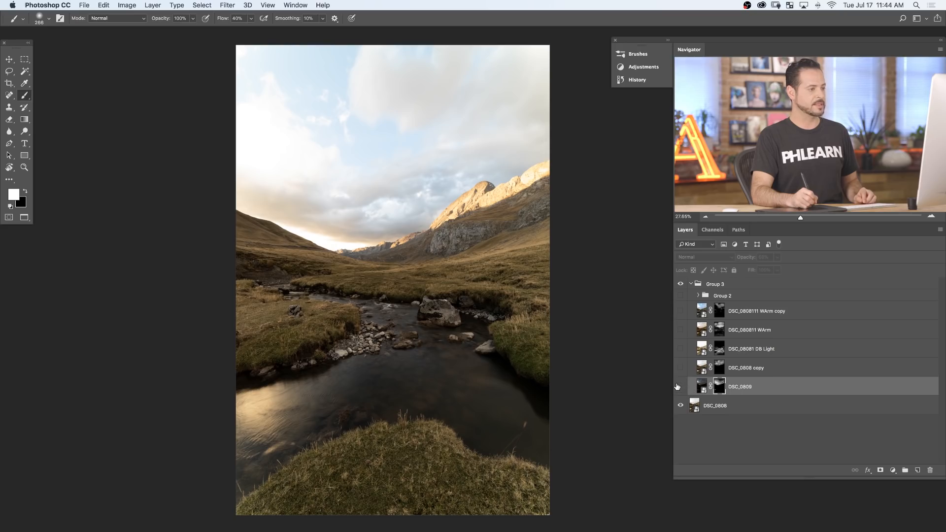
Step: Make the DSC_0809 and DSC_0808 copy exposure layers visible
{"action": "left_click", "coordinate": [679, 386]}
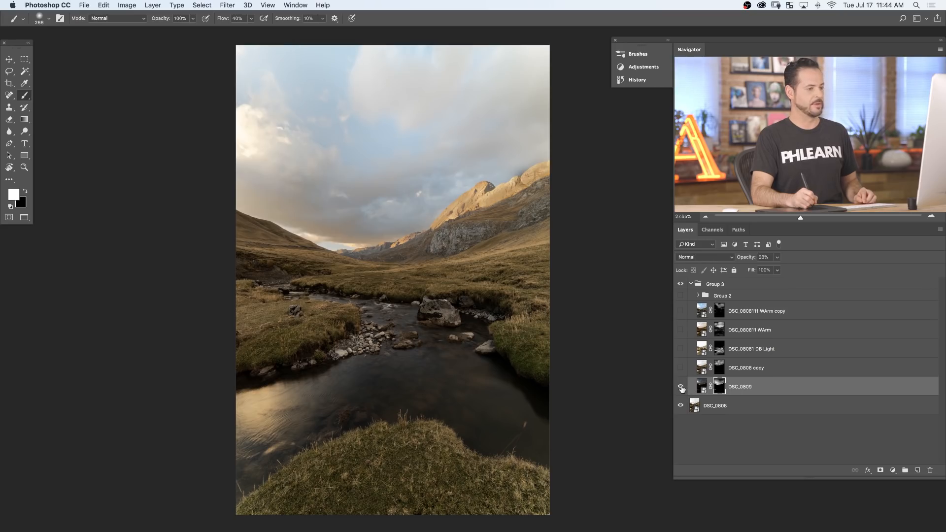
{"action": "left_click", "coordinate": [680, 389]}
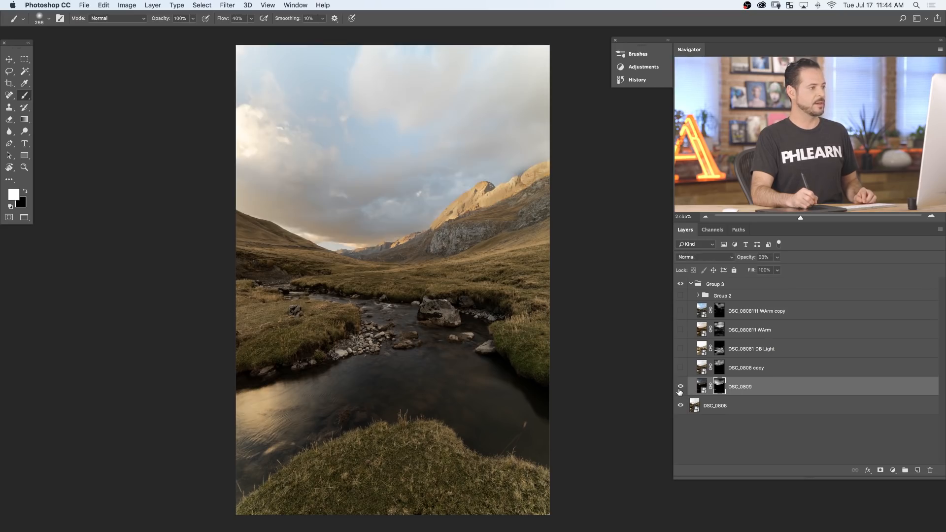
{"action": "left_click", "coordinate": [680, 386]}
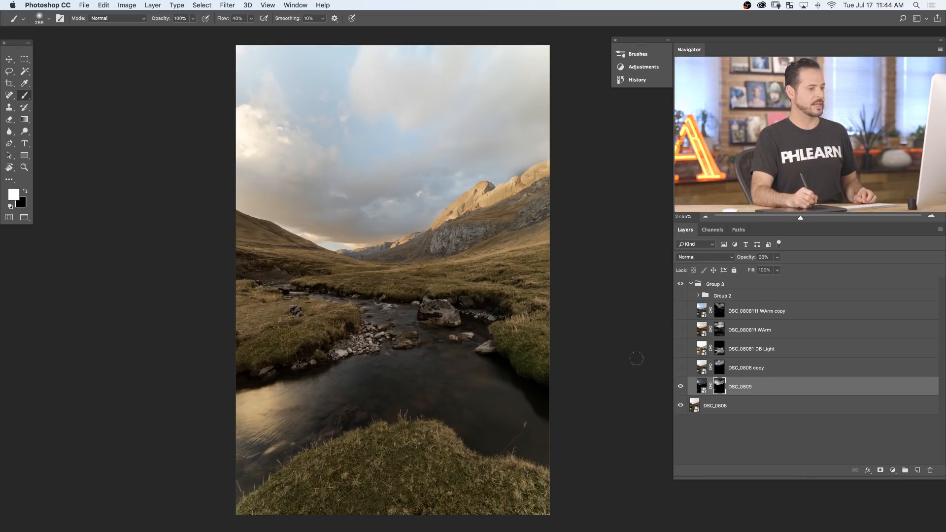
{"action": "left_click", "coordinate": [680, 368]}
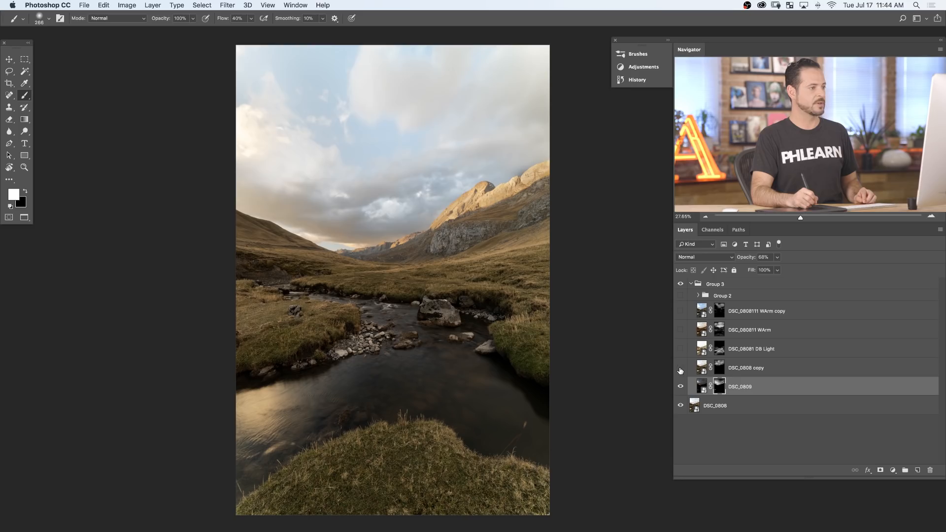
{"action": "left_click", "coordinate": [680, 368]}
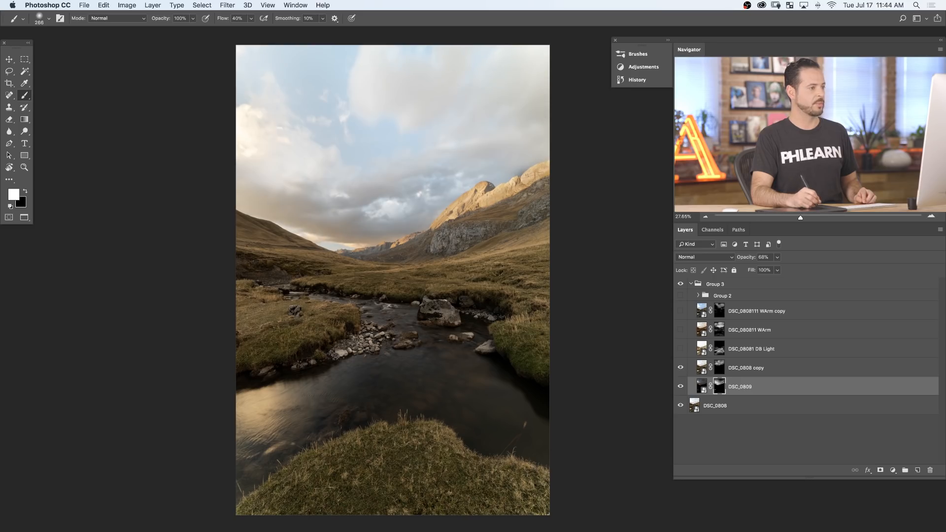
Step: Make the DB Light, Warm and Warm copy layers visible
{"action": "left_click", "coordinate": [680, 349]}
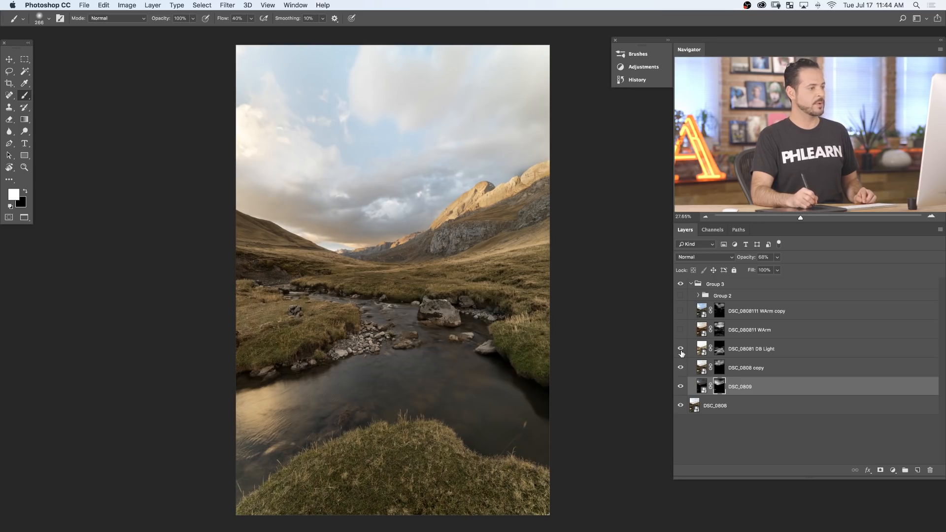
{"action": "left_click", "coordinate": [681, 349]}
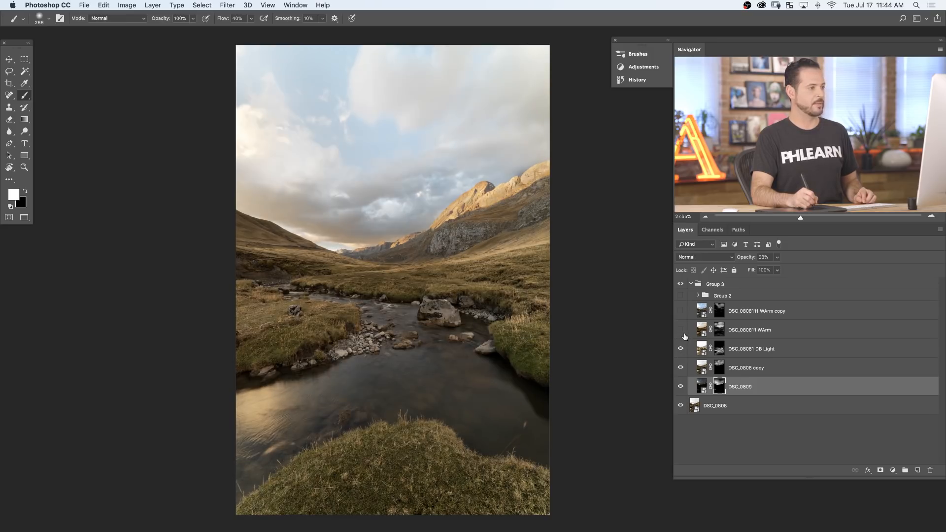
{"action": "left_click", "coordinate": [681, 330]}
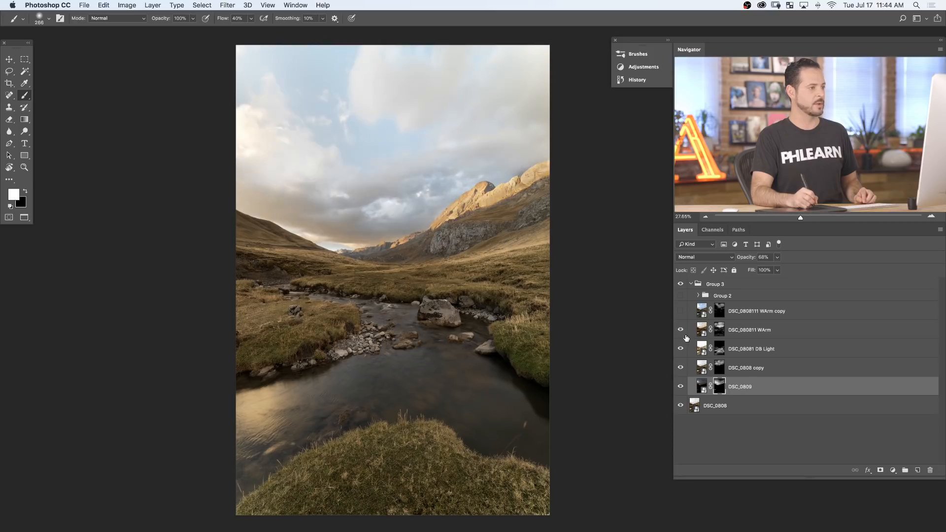
{"action": "left_click", "coordinate": [681, 314]}
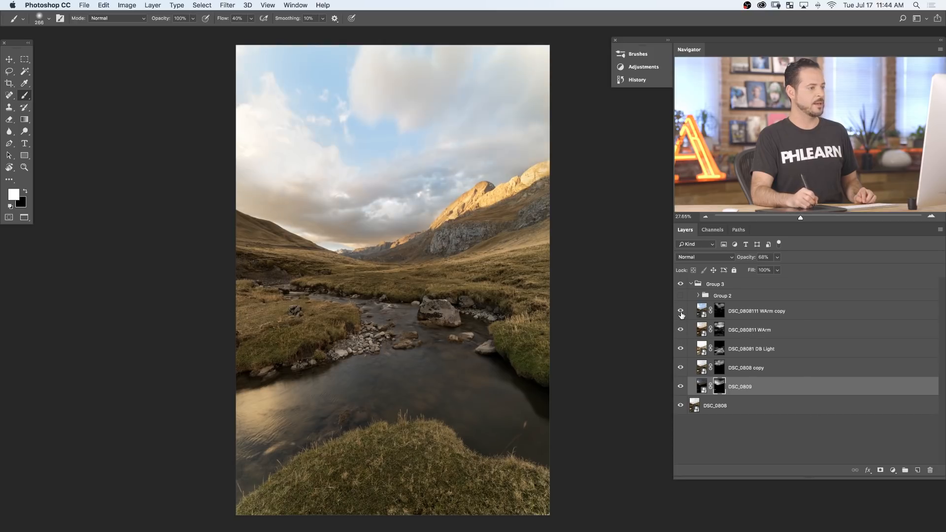
{"action": "left_click", "coordinate": [681, 311]}
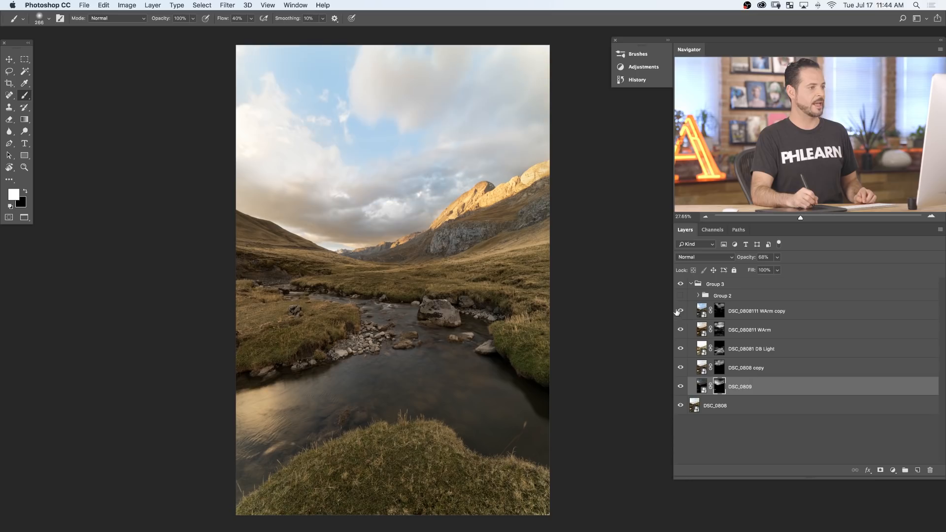
{"action": "left_click", "coordinate": [680, 311]}
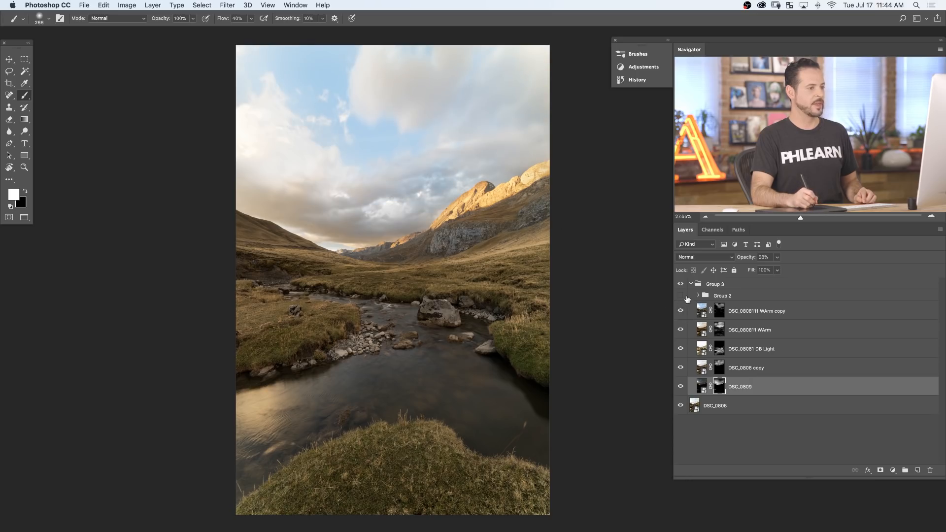